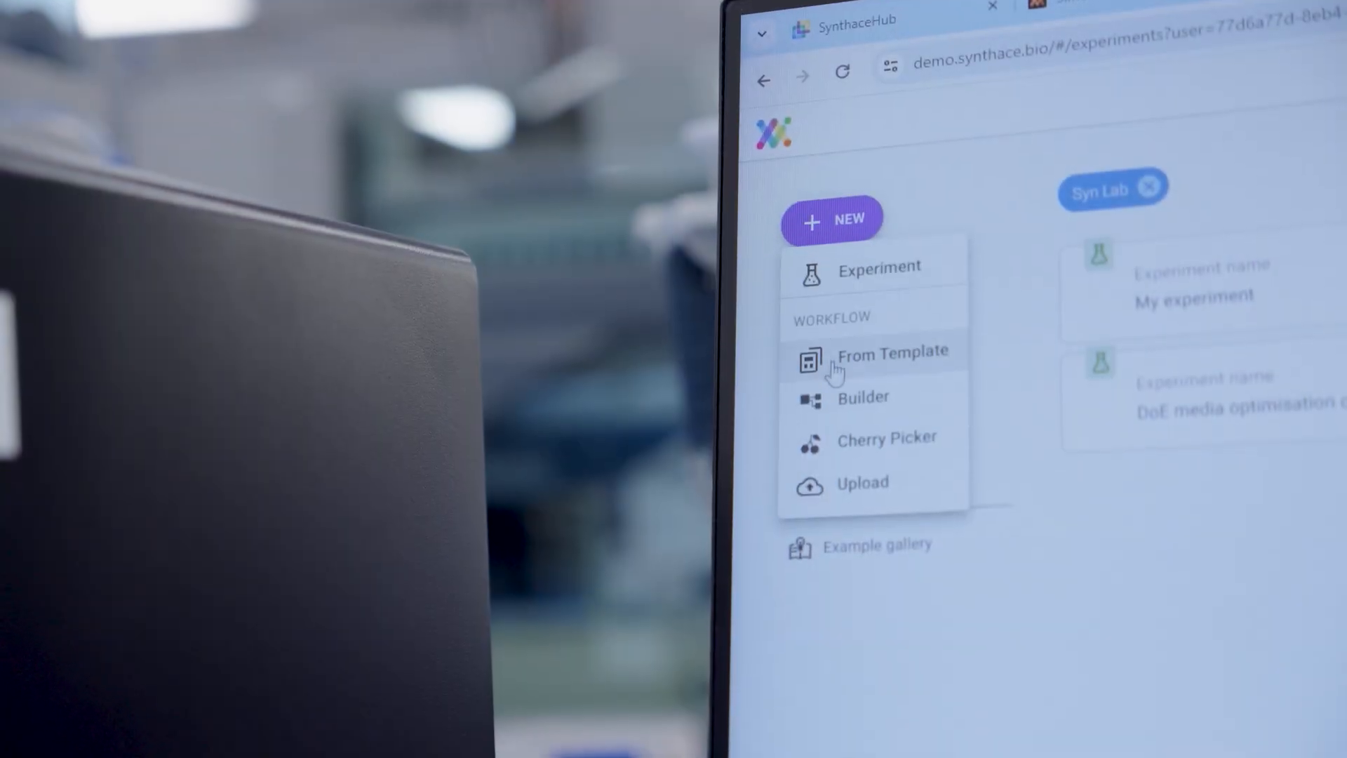
- Create a new blank workflow with its settings panel open
{"action": "left_click", "coordinate": [894, 350]}
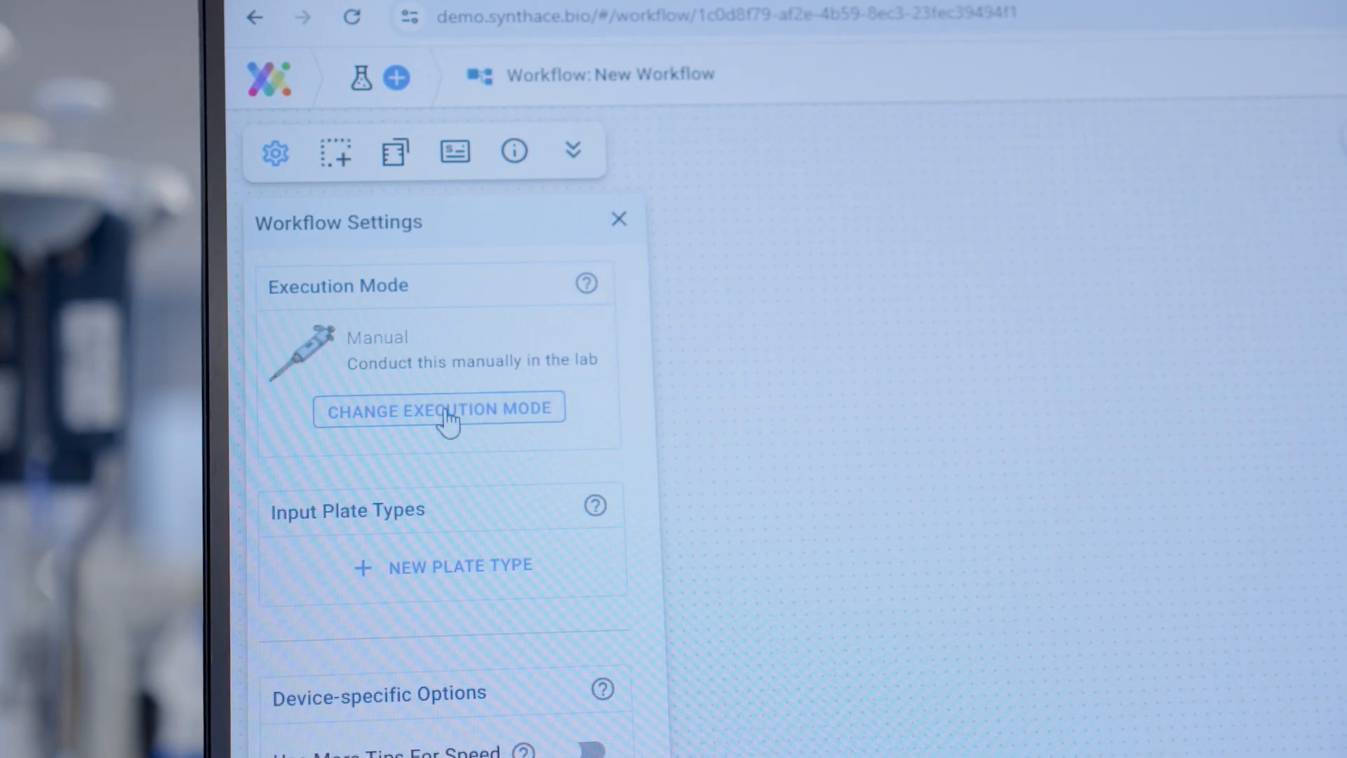
- Set execution to Tecan Fluent DiTi with the RGA-Bioshakes 22-03-23 deck layout
{"action": "left_click", "coordinate": [439, 410]}
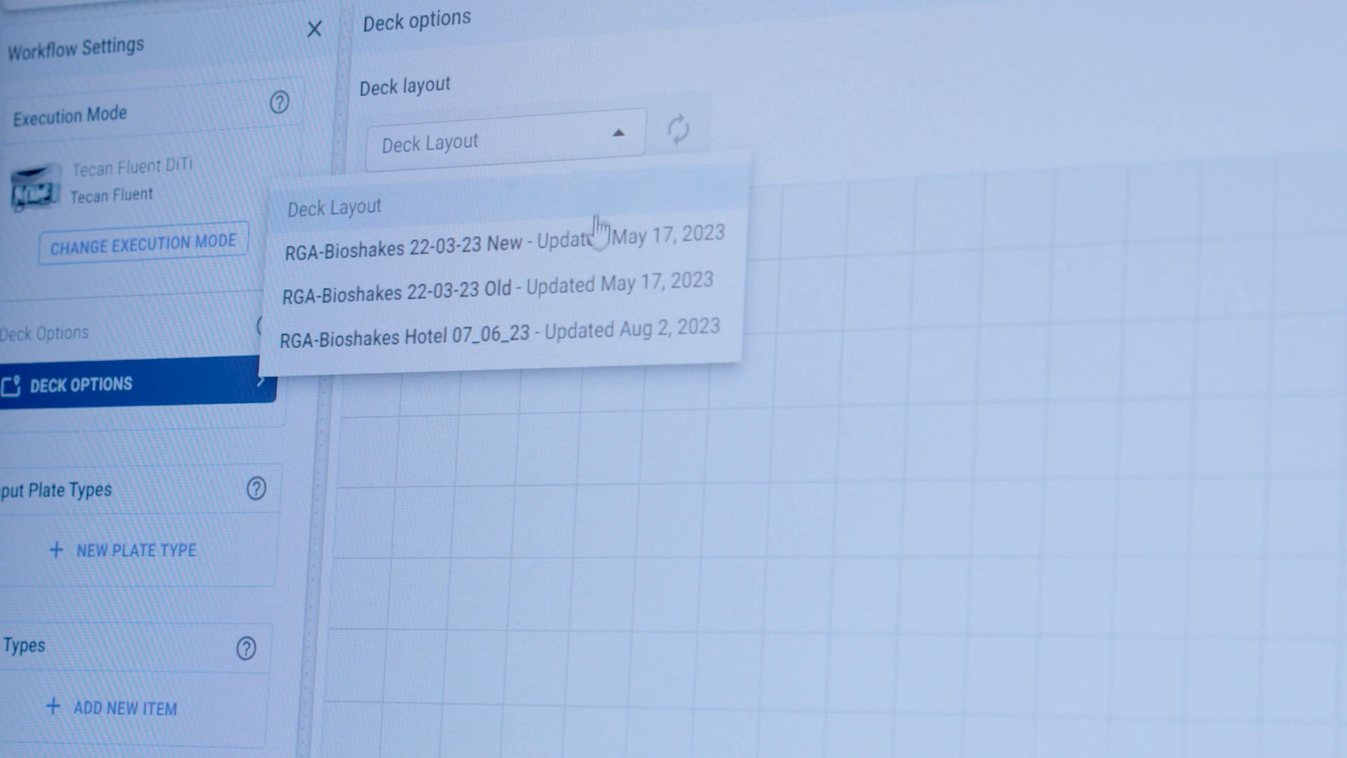
{"action": "left_click", "coordinate": [500, 244]}
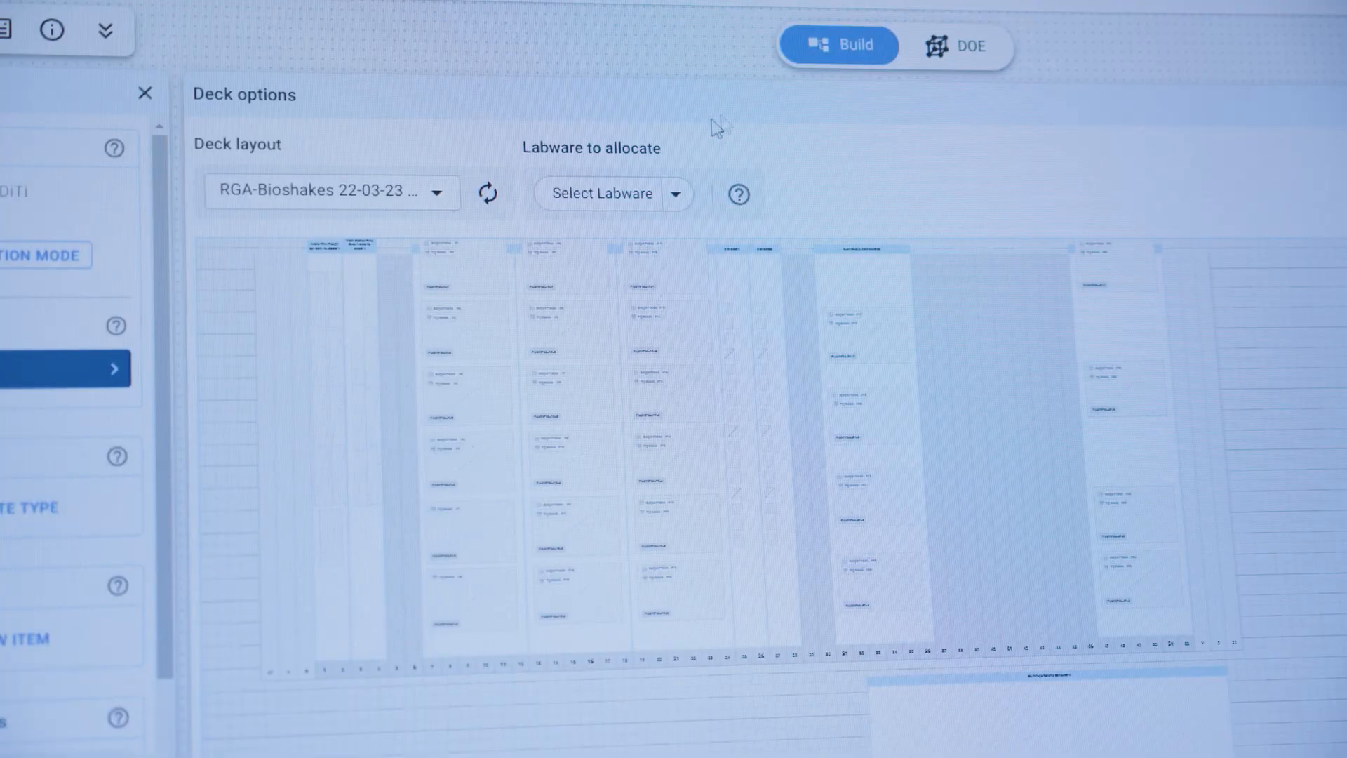
- Place the input plates onto deck positions from the Labware to allocate list
{"action": "left_click", "coordinate": [611, 192]}
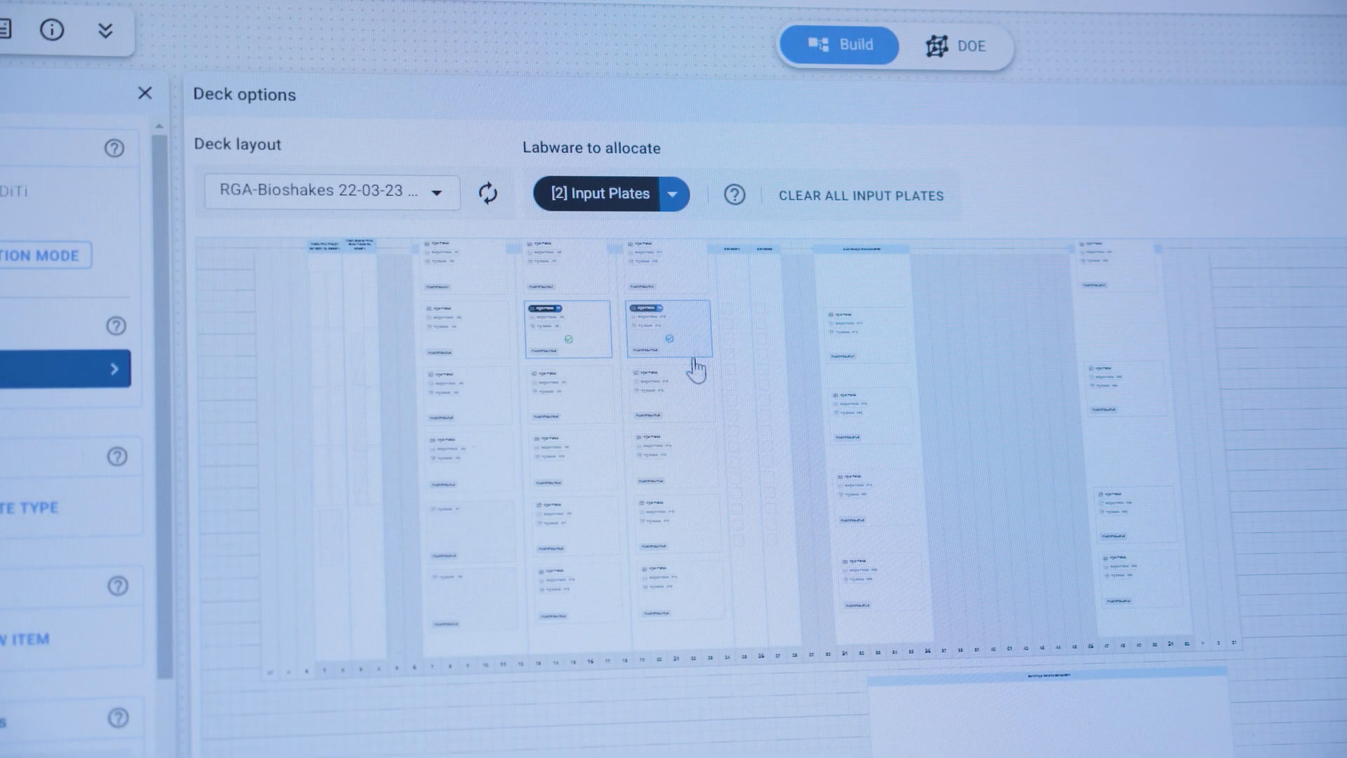
{"action": "left_click", "coordinate": [559, 447]}
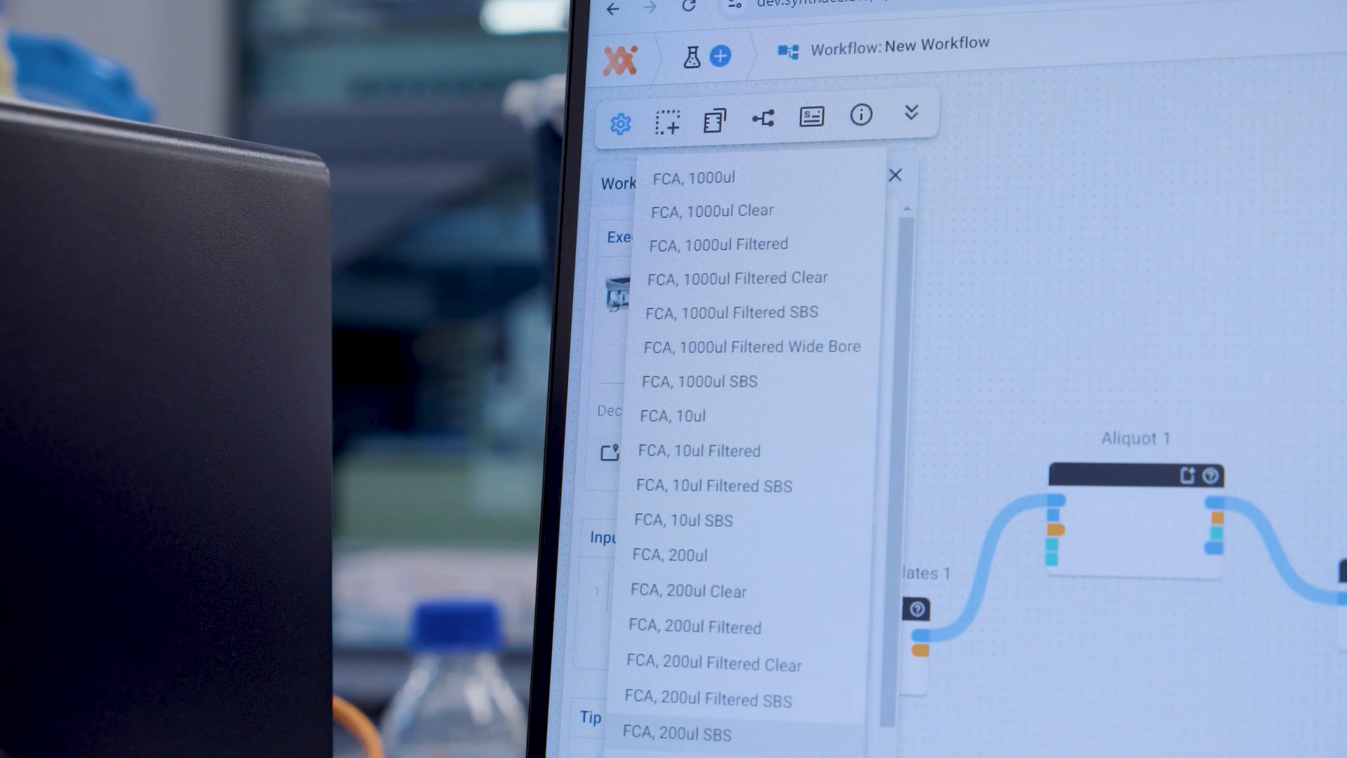
{"action": "mouse_move", "coordinate": [741, 428]}
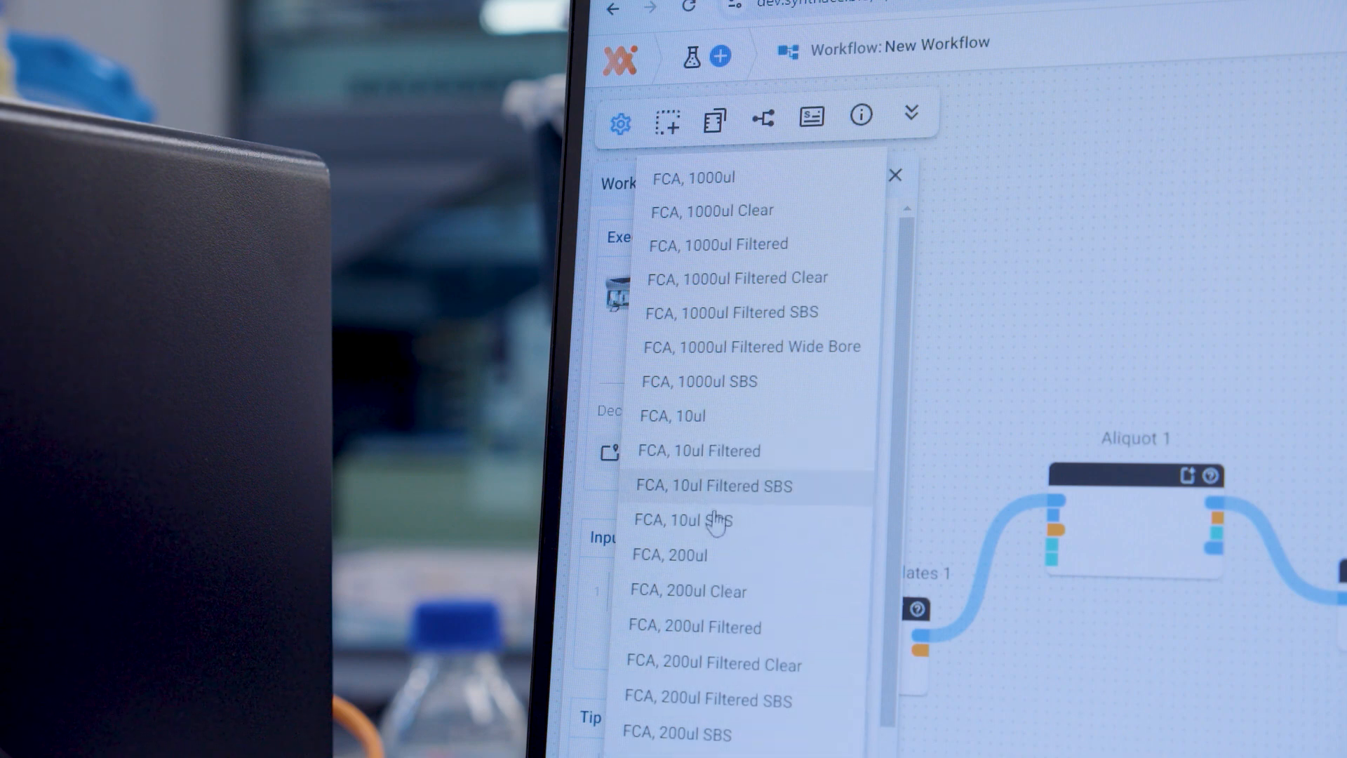
{"action": "mouse_move", "coordinate": [734, 626]}
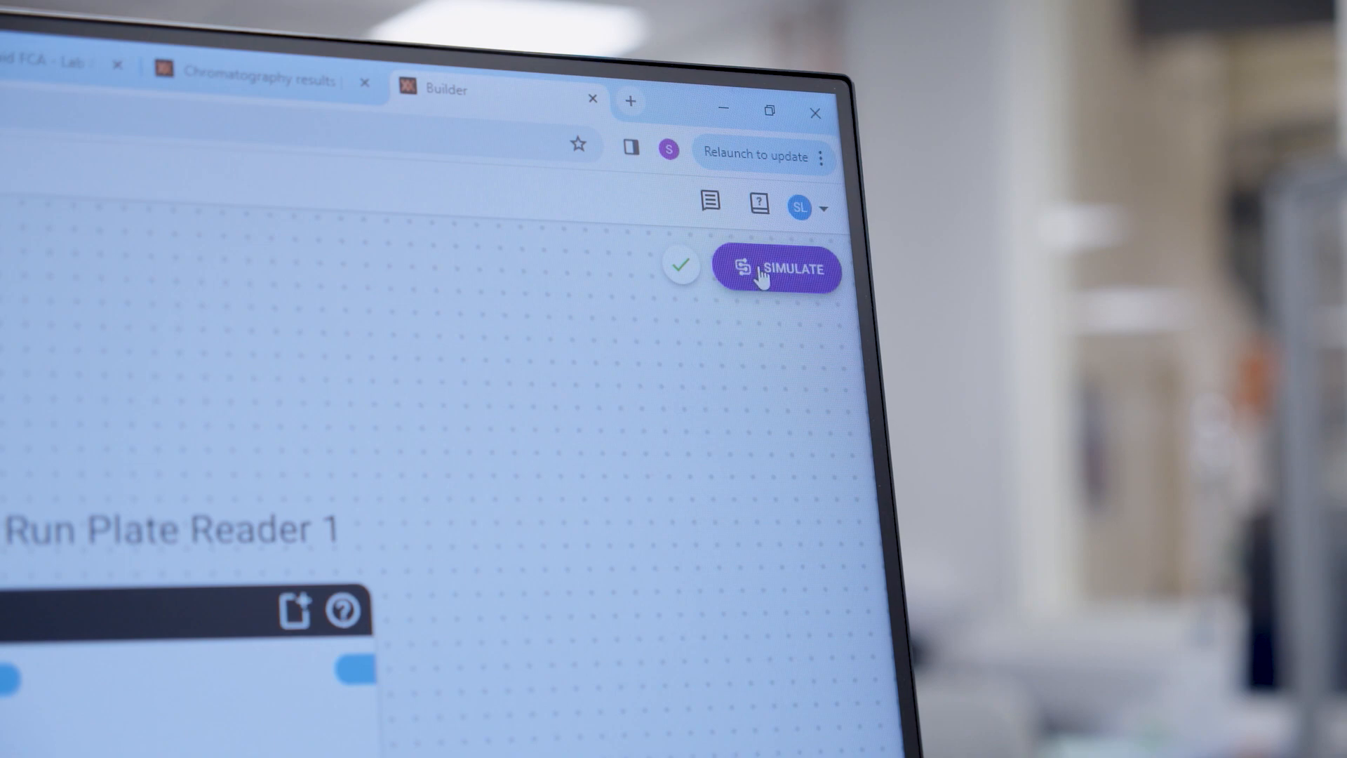
- Simulate New Workflow, review the finished simulation, and schedule it for execution
{"action": "left_click", "coordinate": [775, 267]}
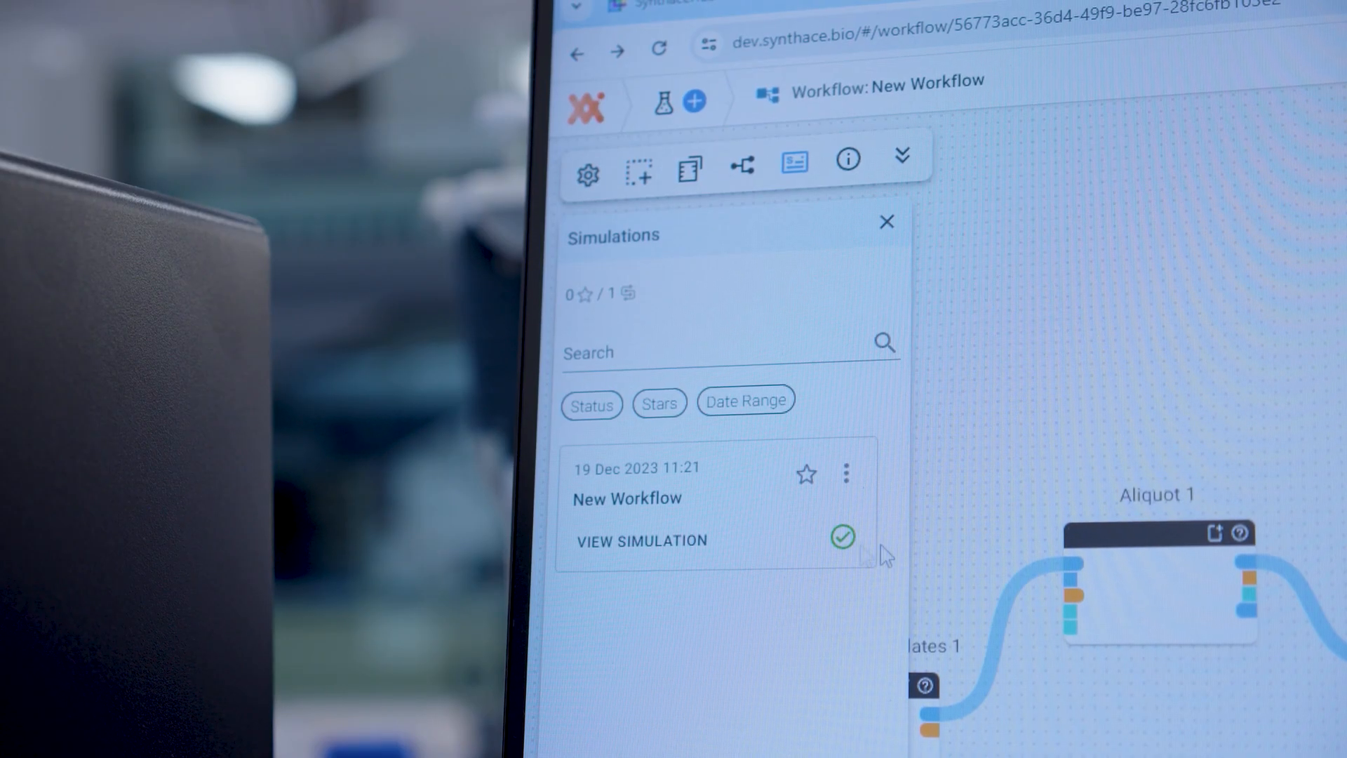
{"action": "left_click", "coordinate": [640, 540]}
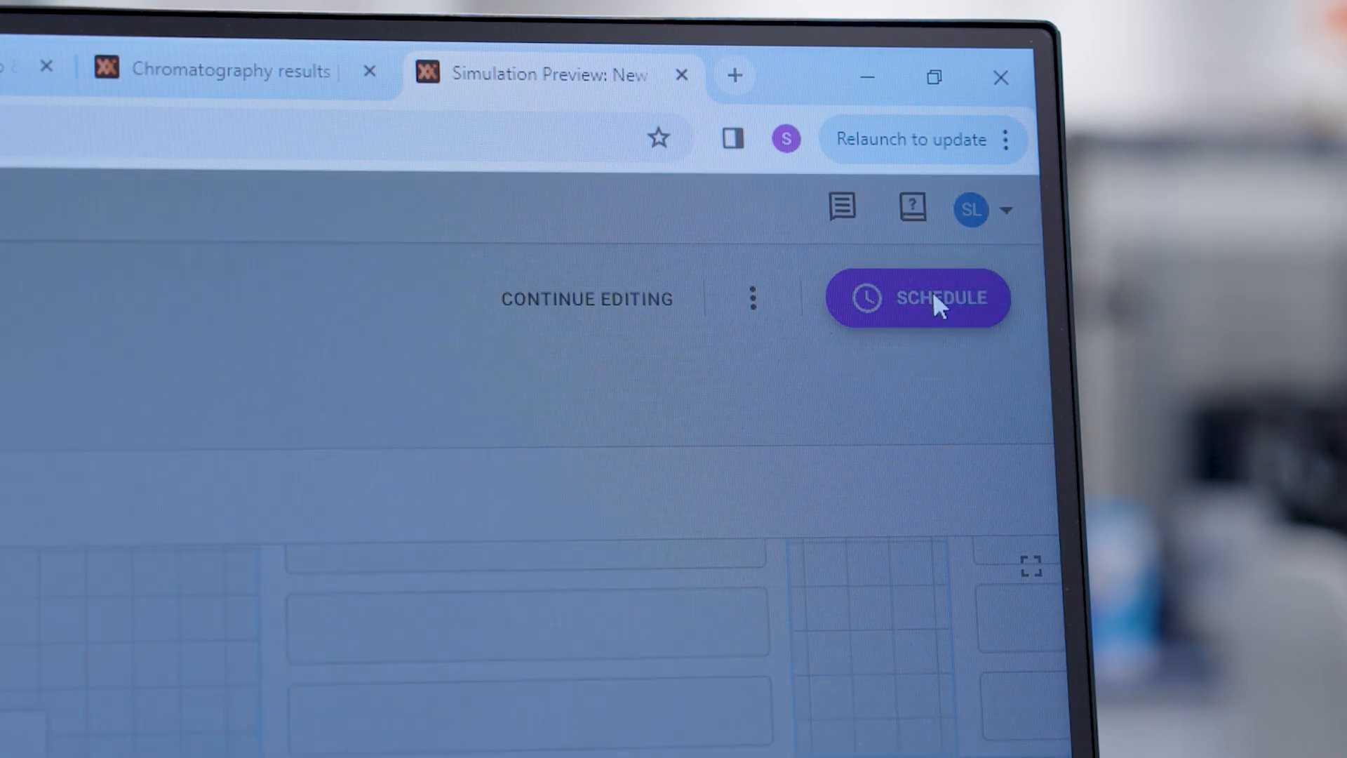
{"action": "left_click", "coordinate": [917, 297]}
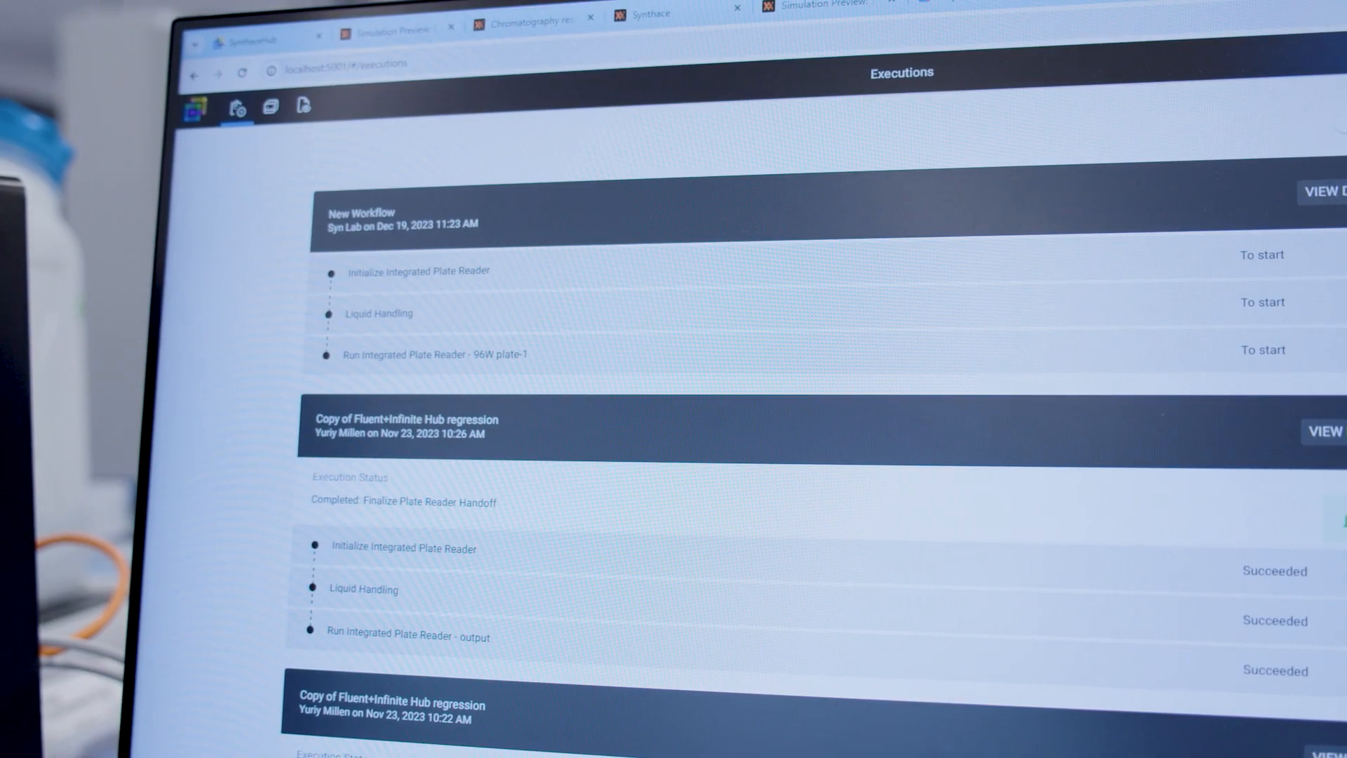
- Scroll through the scheduled executions to find New Workflow with steps waiting
{"action": "scroll", "scroll_direction": "down", "scroll_amount": 3}
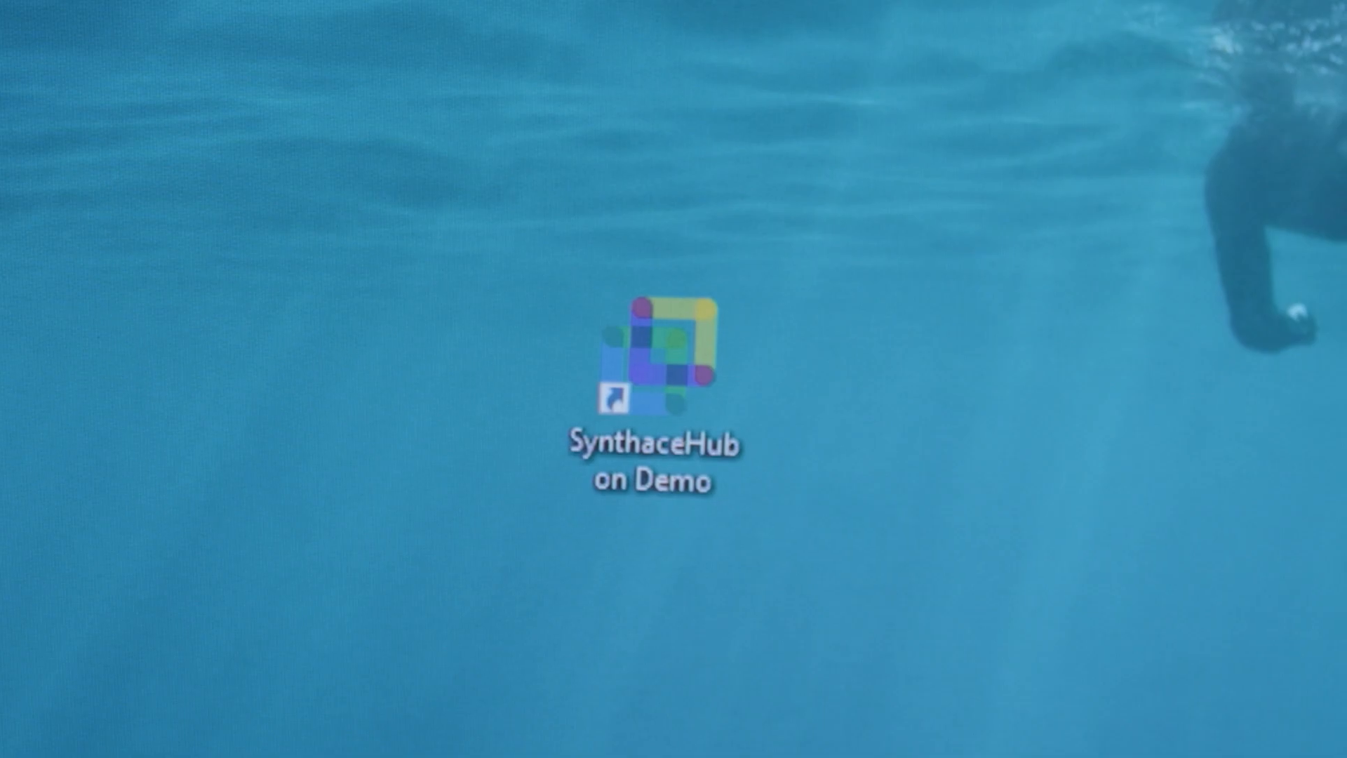
- Launch SynthaceHub on Demo from its desktop shortcut
{"action": "double_click", "coordinate": [643, 361]}
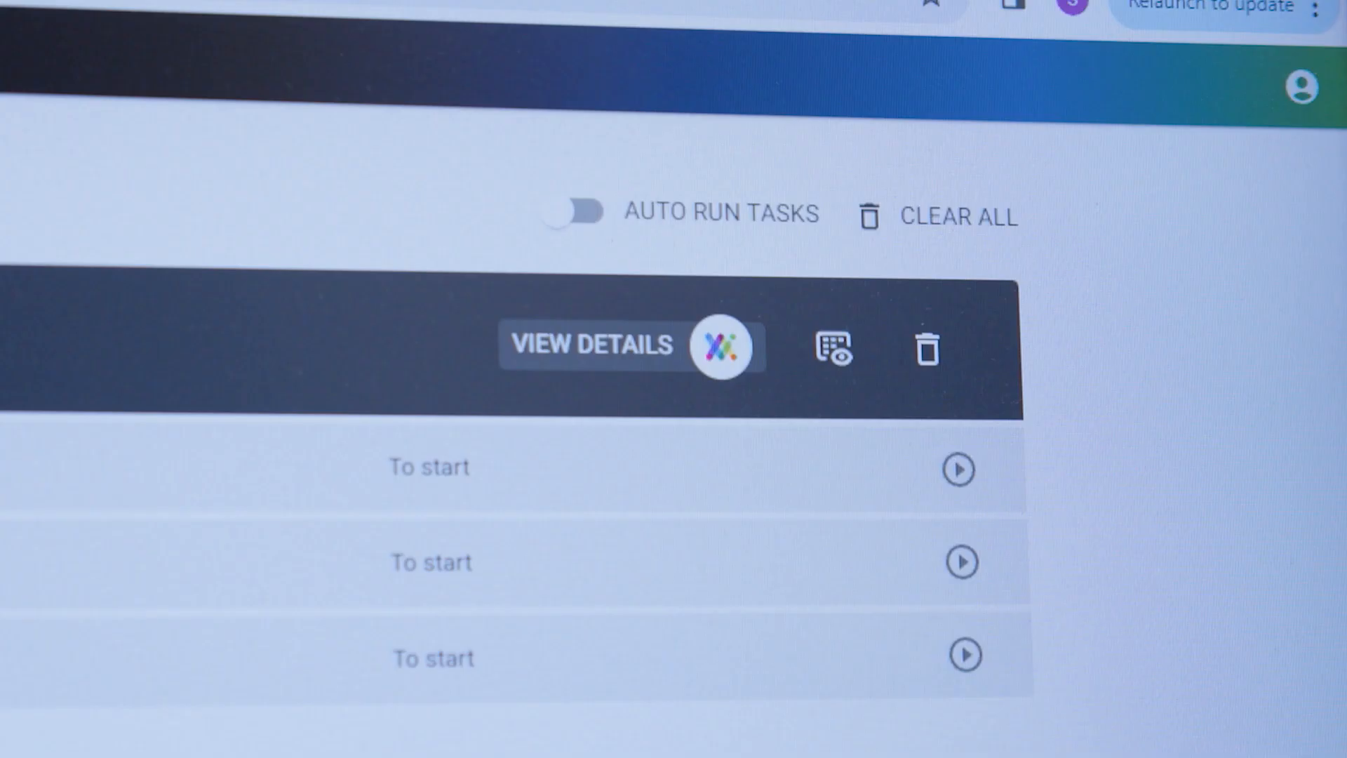
{"action": "mouse_move", "coordinate": [634, 713]}
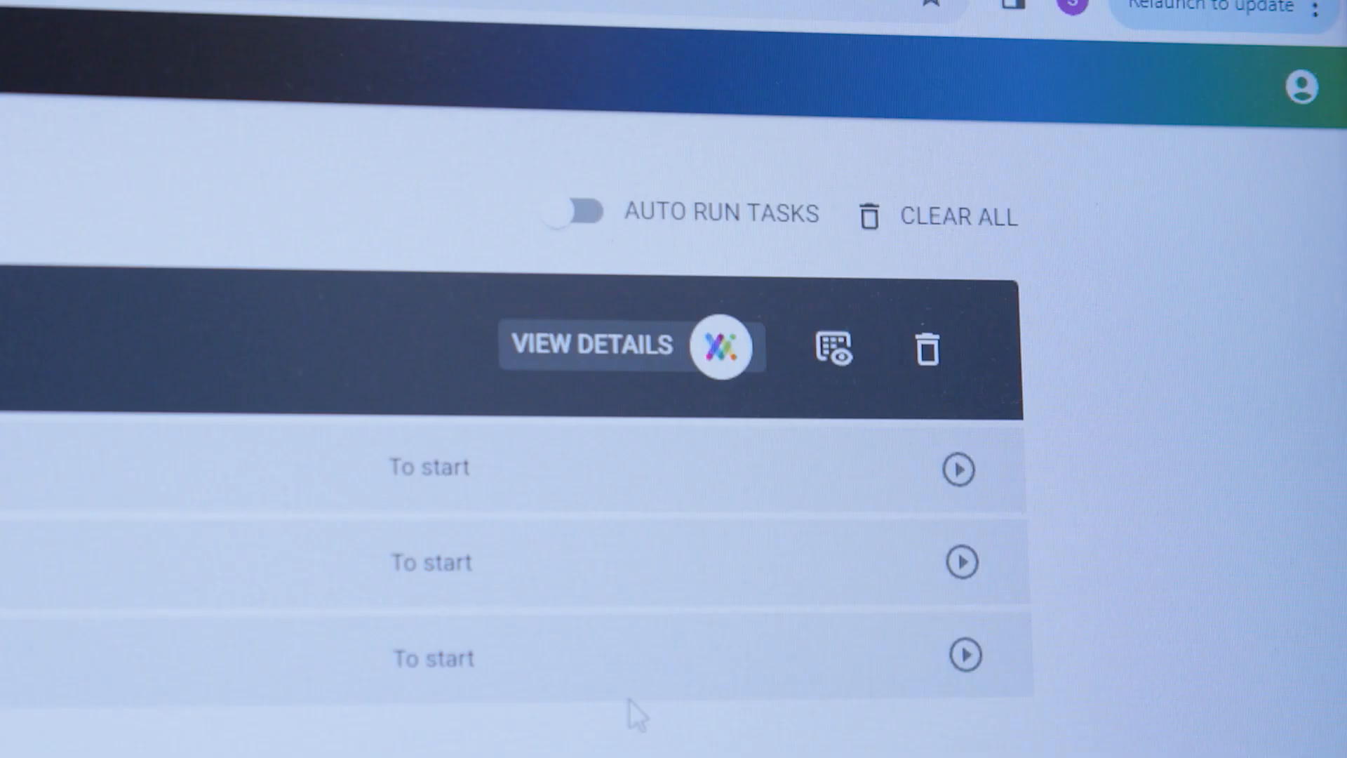
- Enable Auto Run Tasks and start the first task so the Tecan Fluent plugin executes commands
{"action": "left_click", "coordinate": [577, 211]}
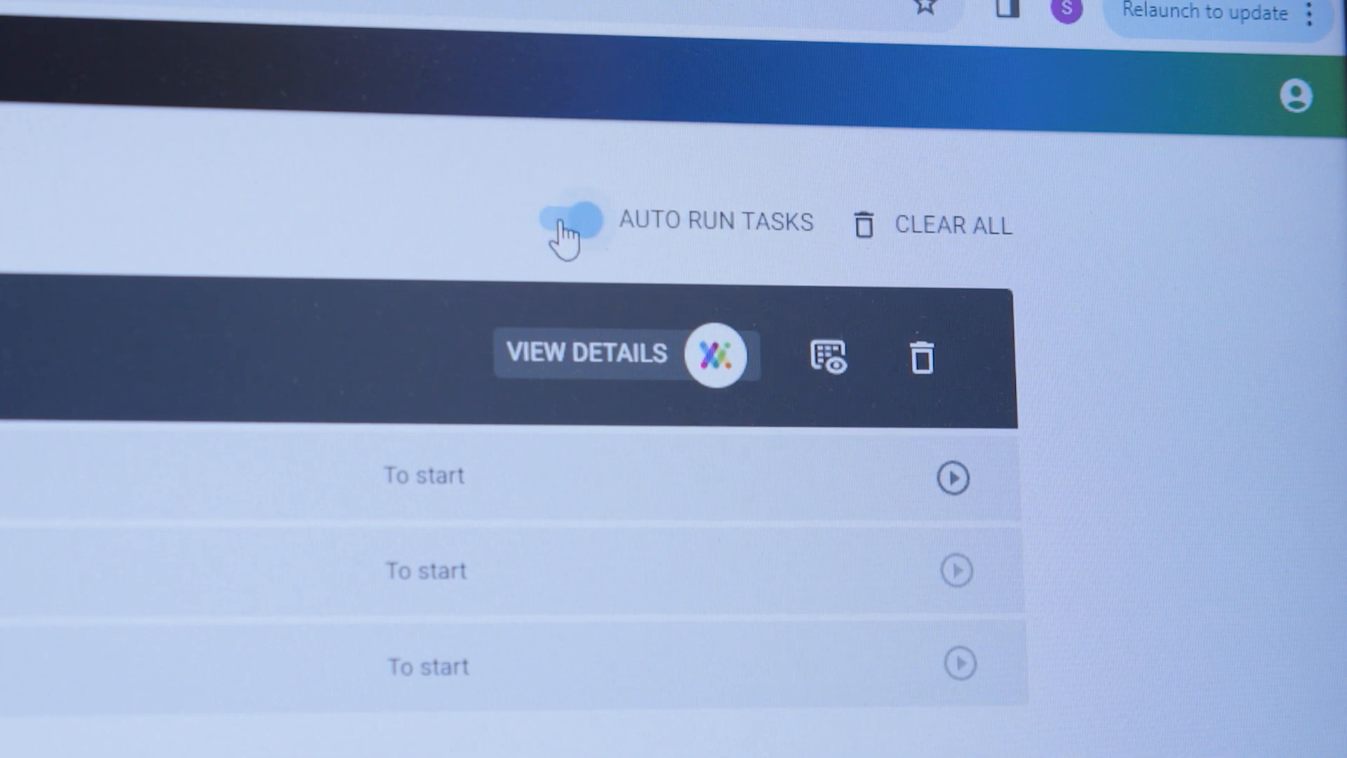
{"action": "left_click", "coordinate": [571, 220]}
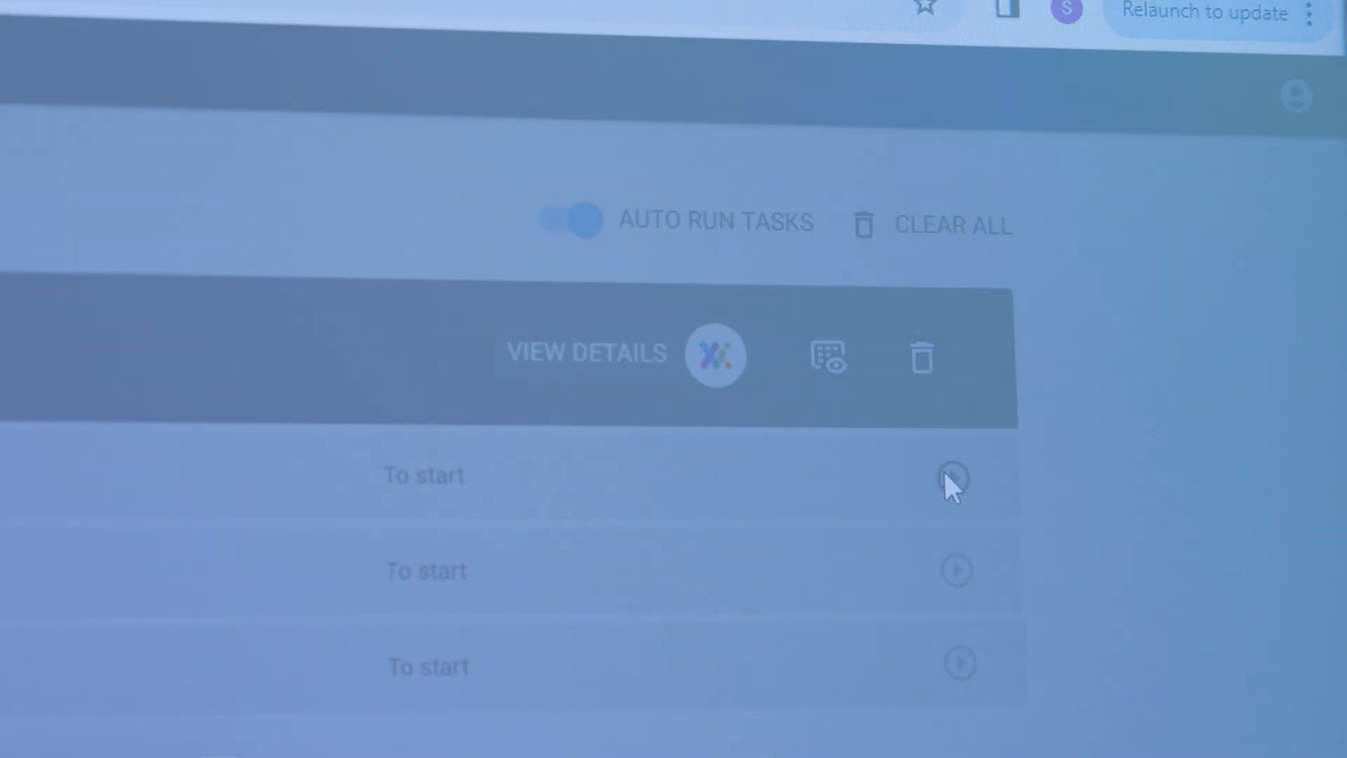
{"action": "left_click", "coordinate": [952, 477]}
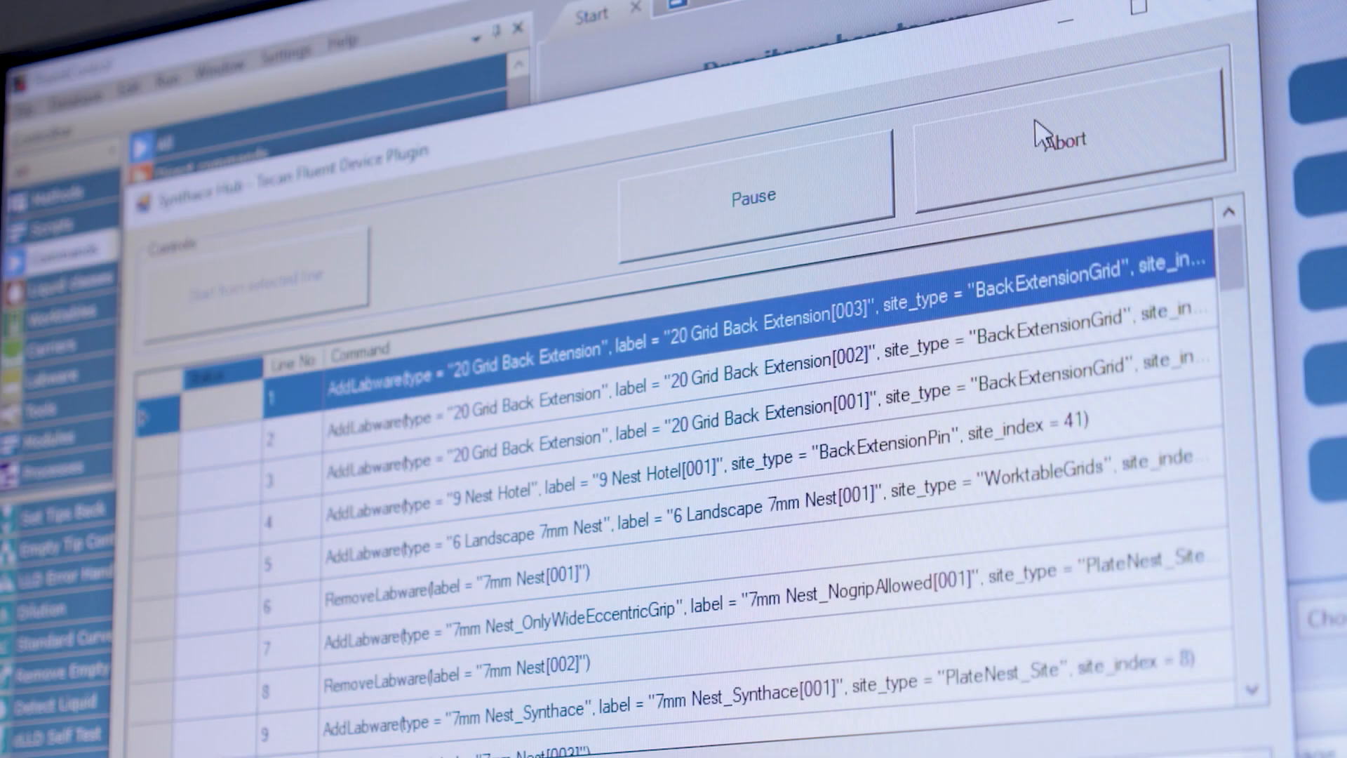